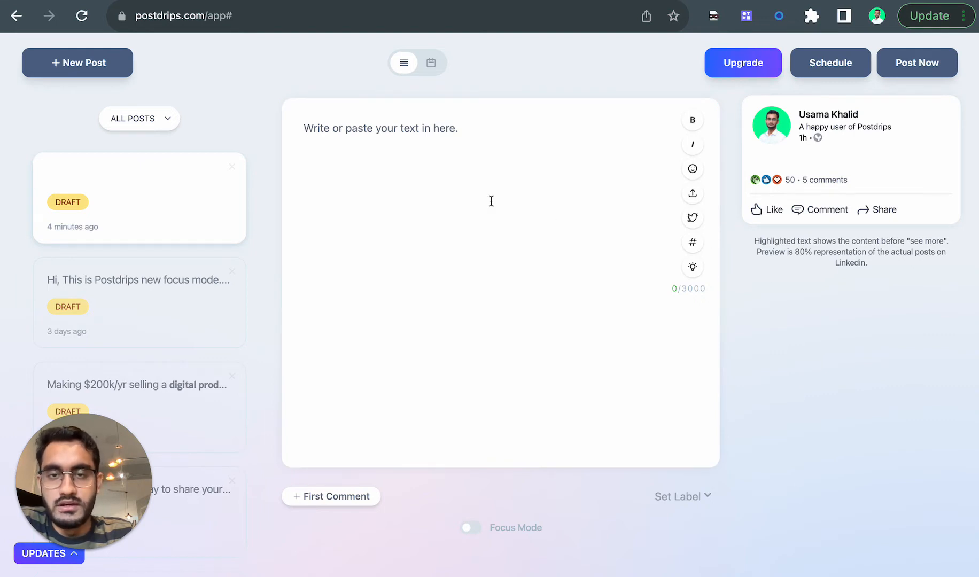
{"action": "mouse_move", "coordinate": [397, 132]}
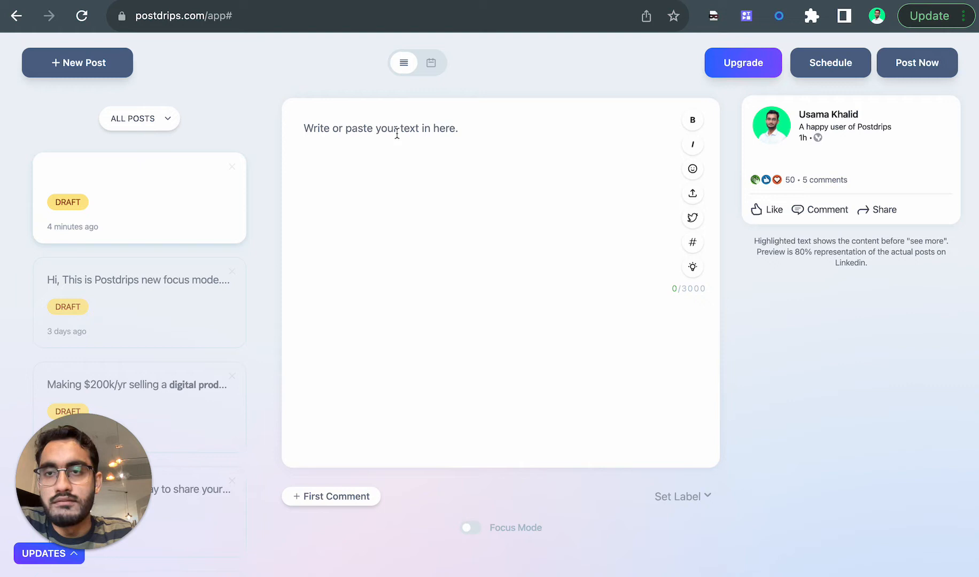
{"action": "left_click", "coordinate": [184, 16]}
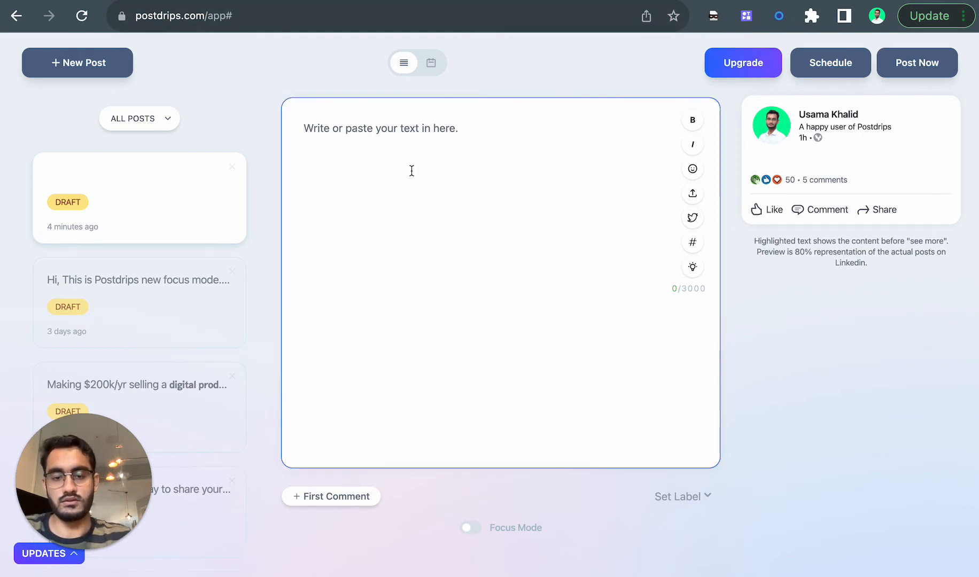
{"action": "type", "text": "Hi"}
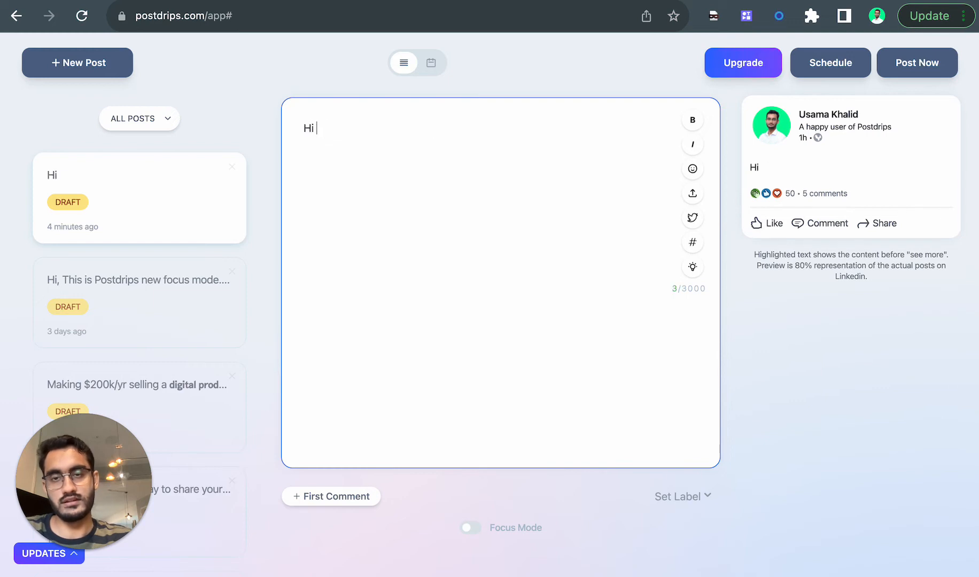
{"action": "type", "text": "@shaya"}
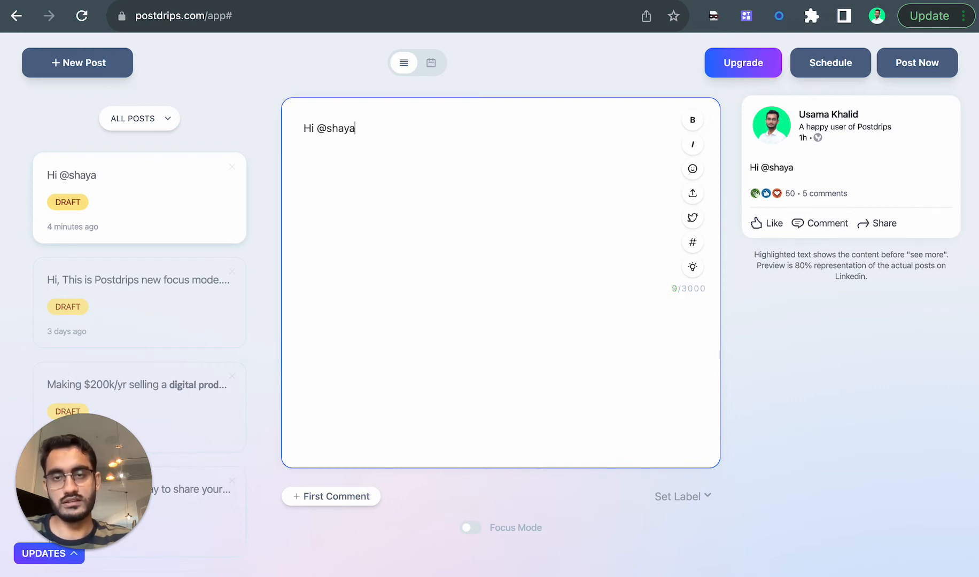
{"action": "type", "text": "n"}
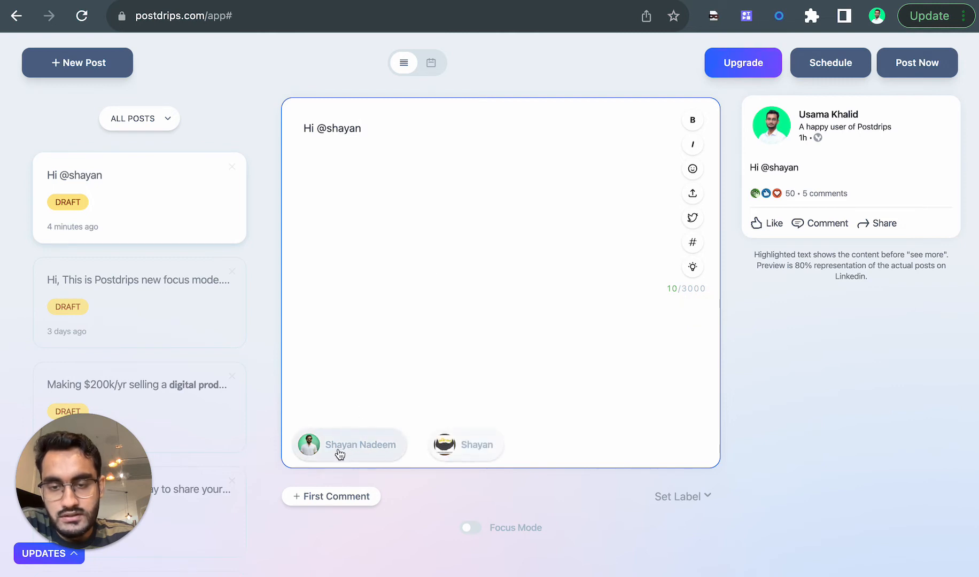
{"action": "left_click", "coordinate": [349, 444]}
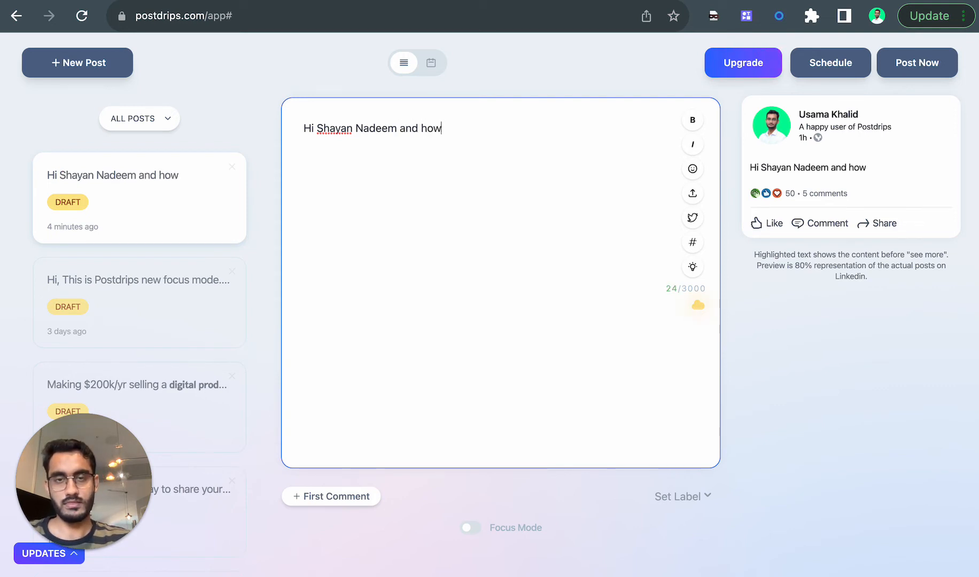
{"action": "type", "text": "are you."}
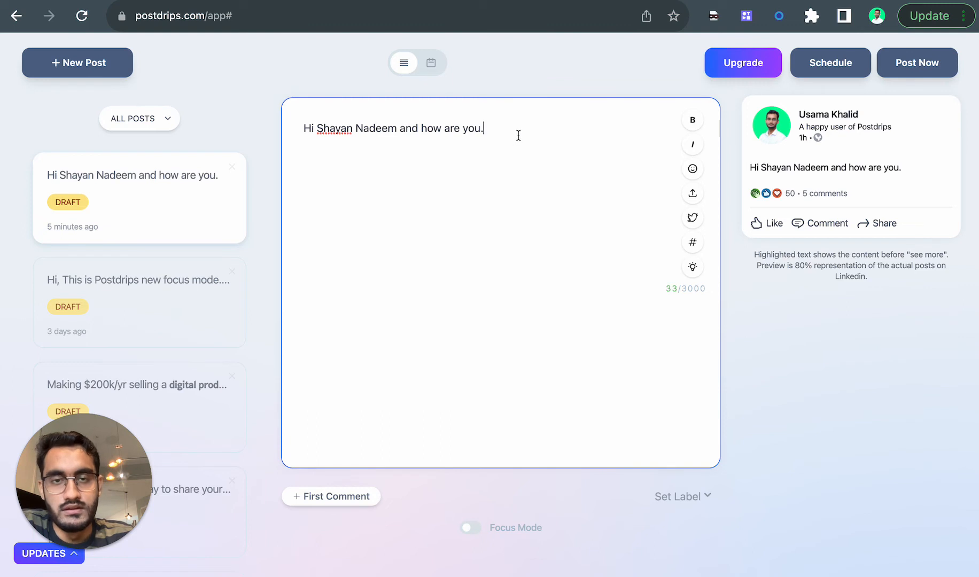
{"action": "type", "text": "@"}
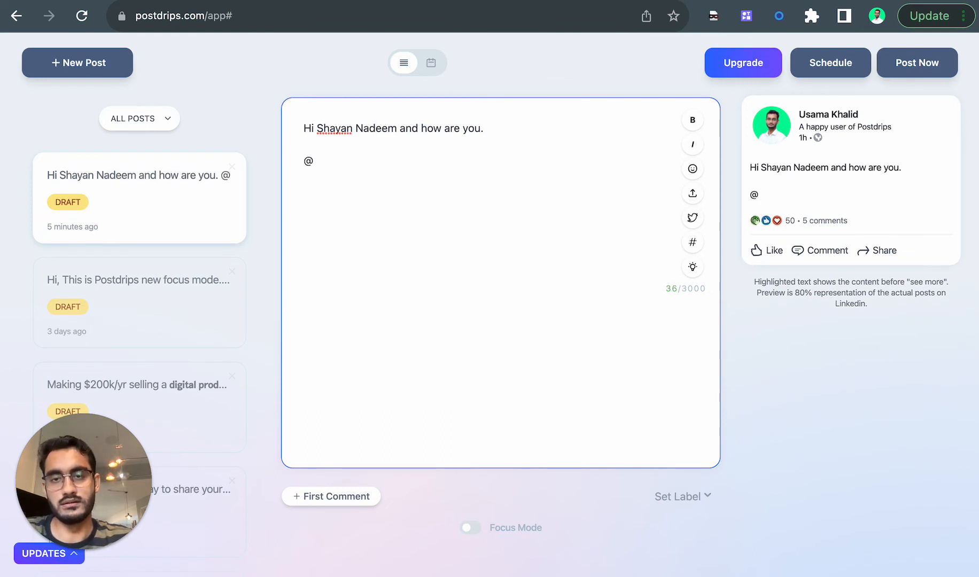
{"action": "type", "text": "contentdrips is the tag."}
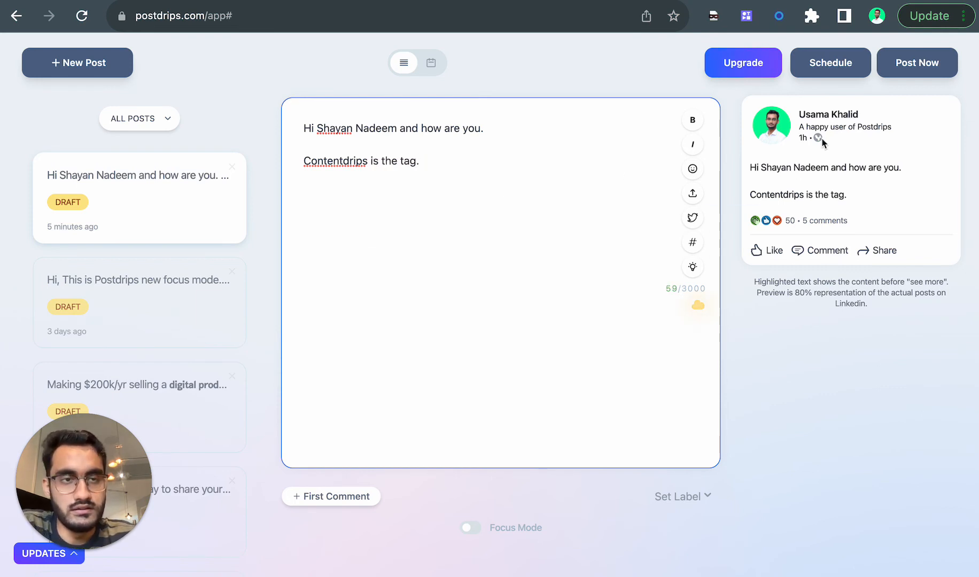
{"action": "left_click", "coordinate": [917, 62]}
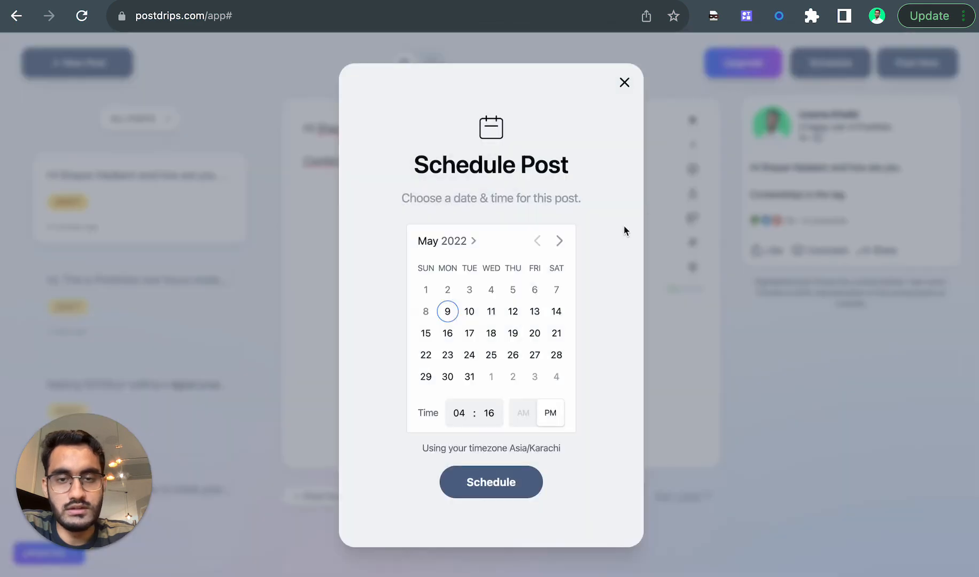
{"action": "left_click", "coordinate": [623, 82]}
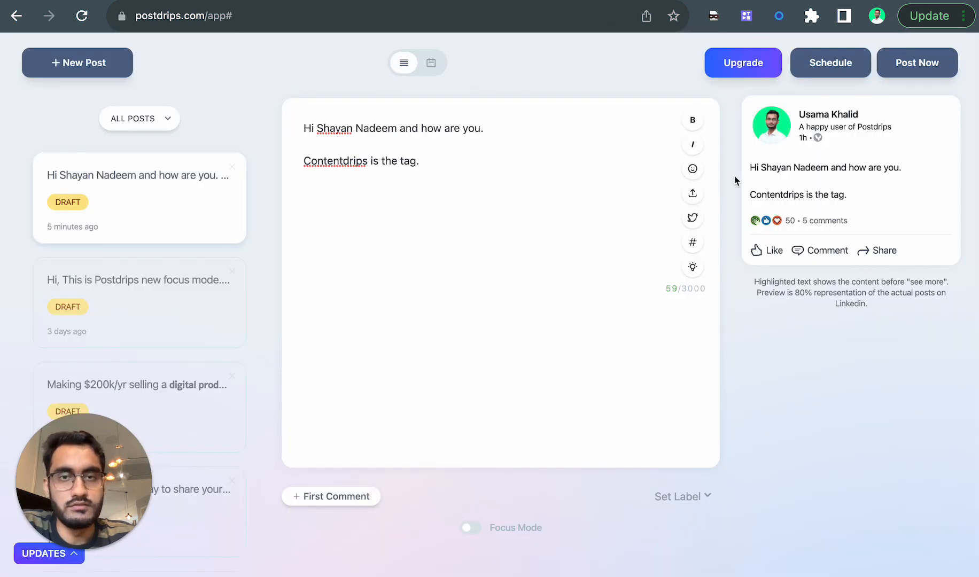